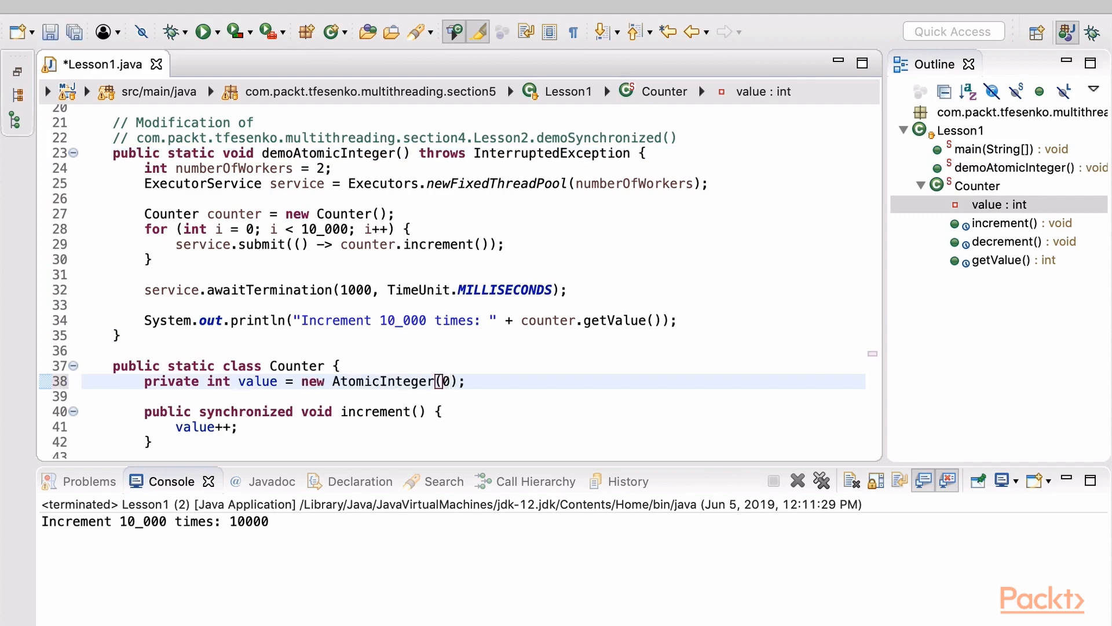
- Change the Counter value field's type from int to AtomicInteger on line 38
text(AtomicInteger)
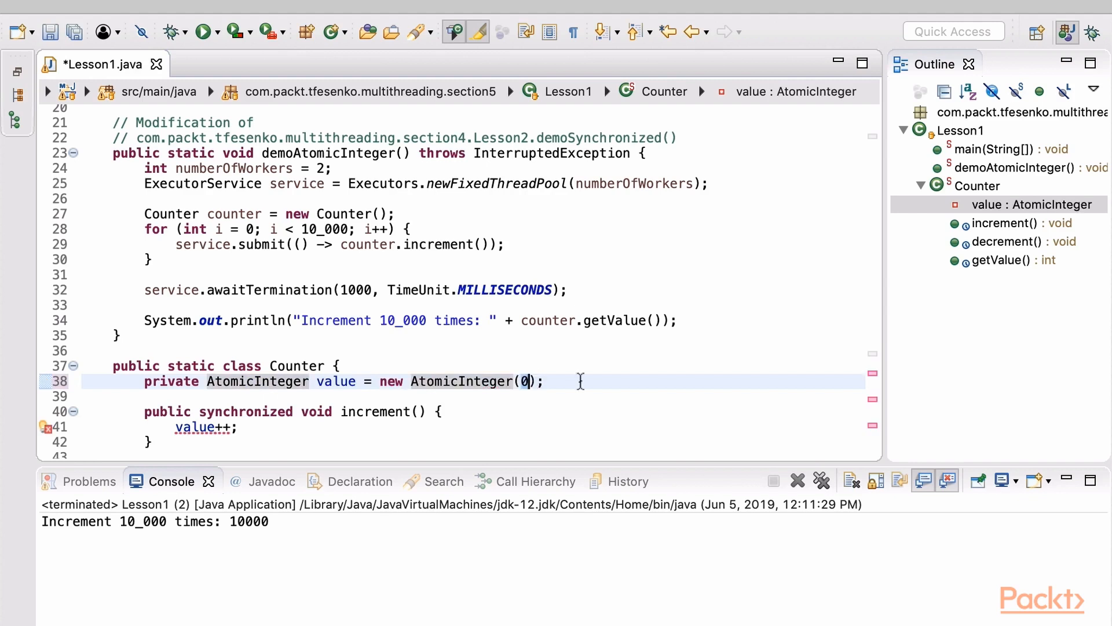
key(BackSpace)
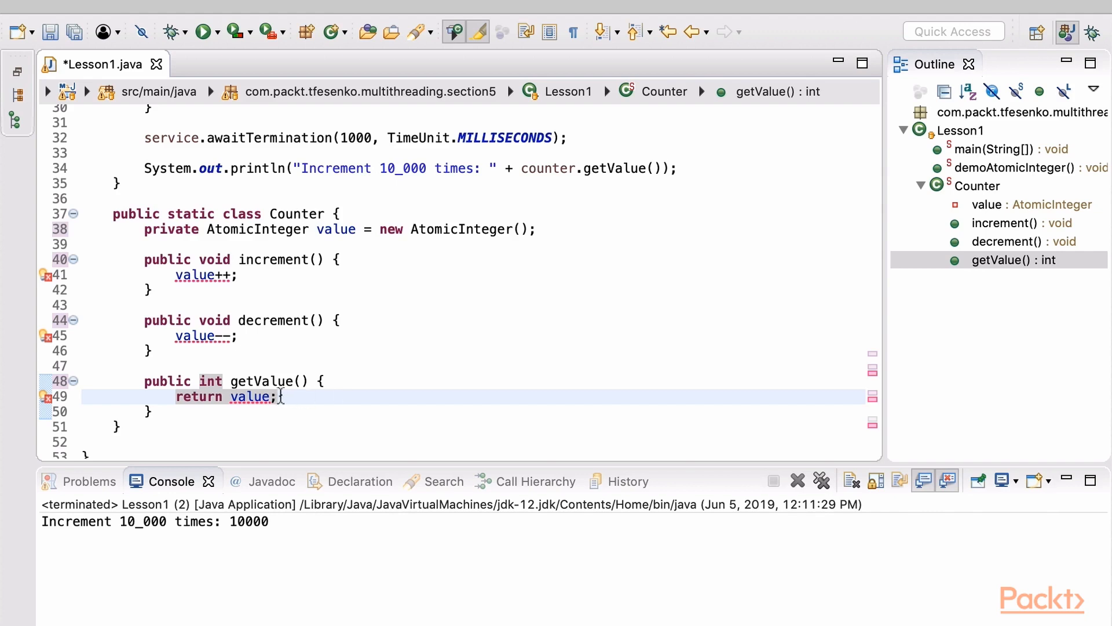
- Make getValue() return value.get() instead of value
text(.get())
click(517, 275)
text(.getAndAdd(1)
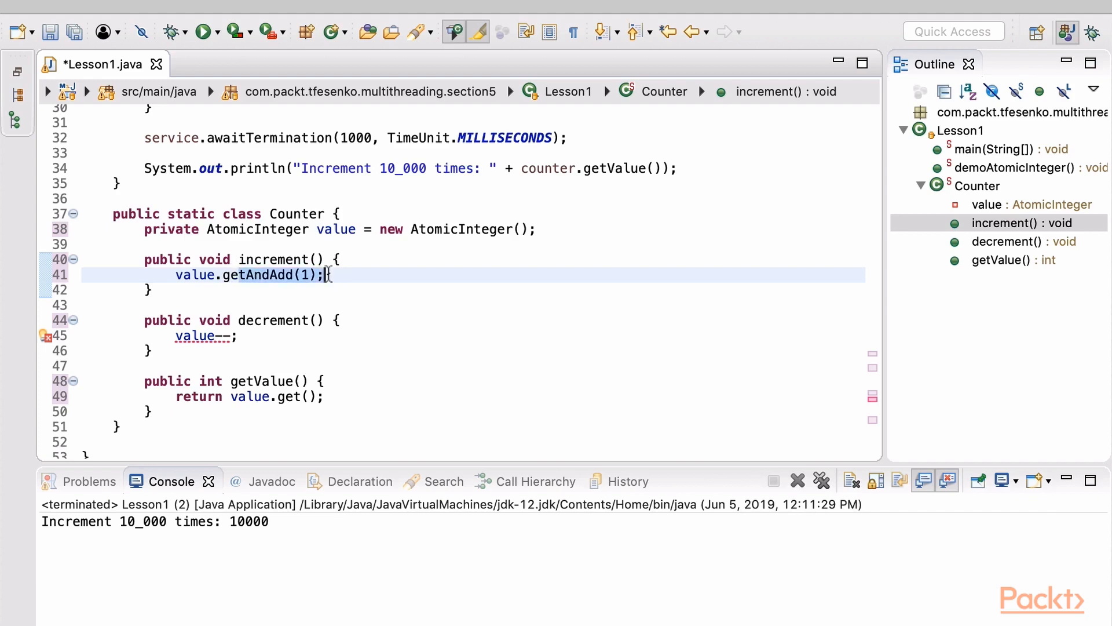
- Replace the increment() body with value.incrementAndGet()
text(incrementAndGet())
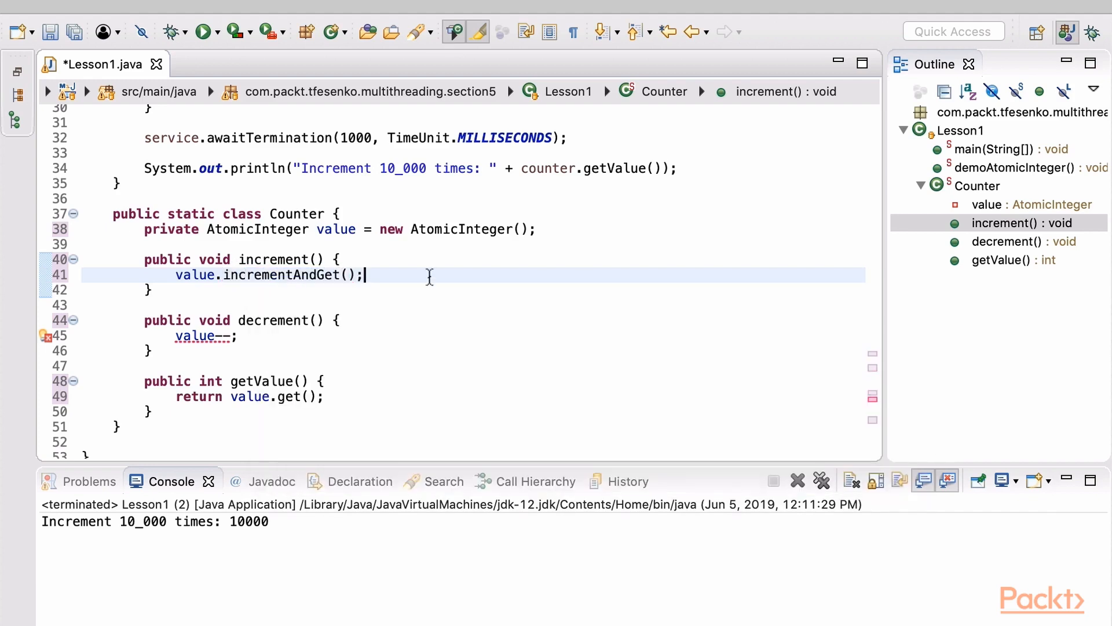